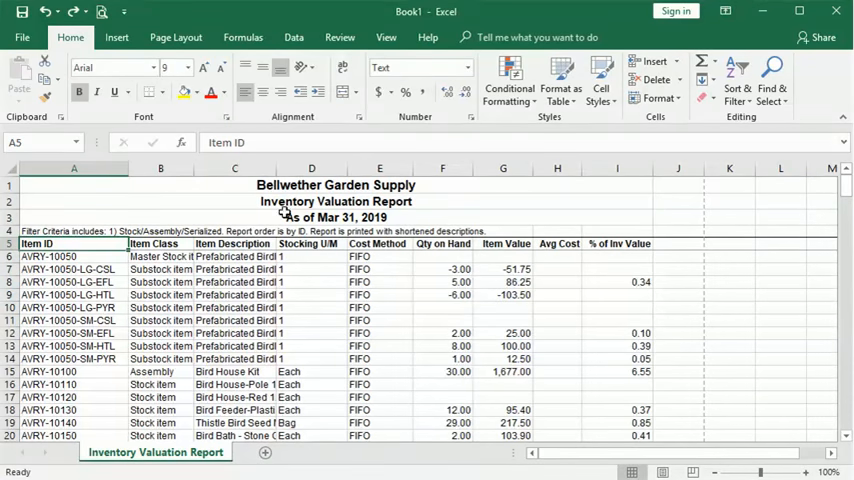
Show the View ribbon and scroll the inventory report to its end and back to the top
{"action": "left_click", "coordinate": [519, 75]}
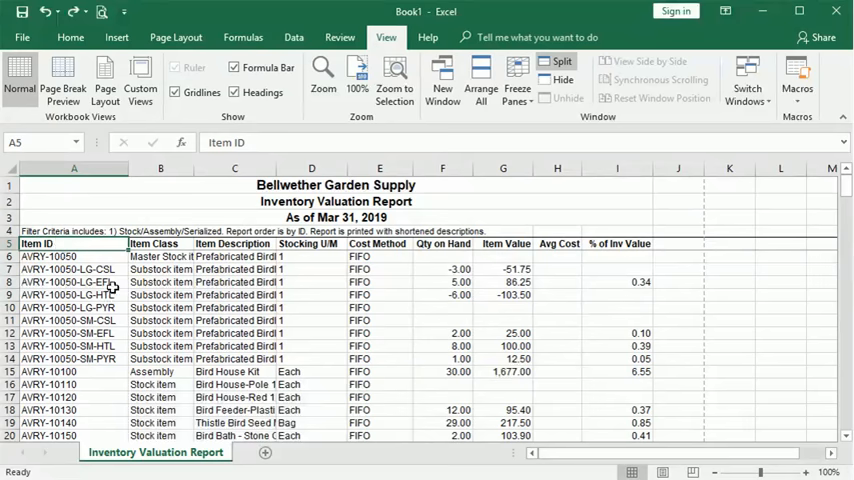
{"action": "scroll", "scroll_direction": "down", "scroll_amount": 3}
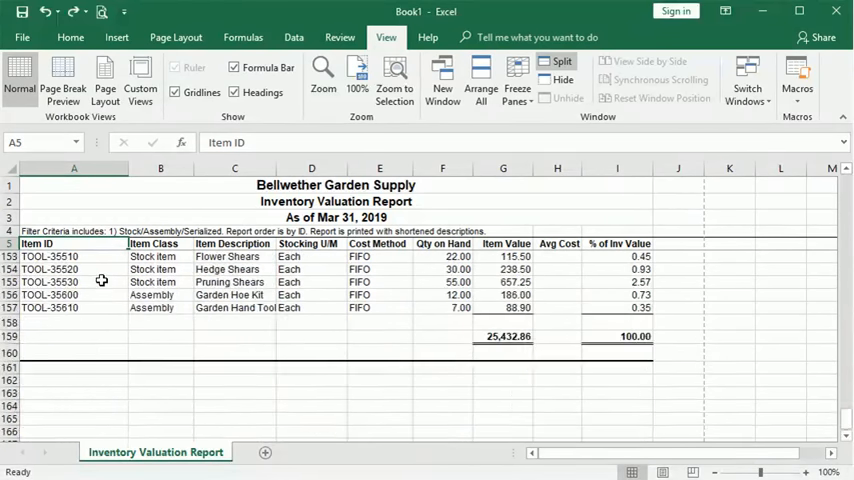
{"action": "scroll", "scroll_direction": "up", "scroll_amount": 3}
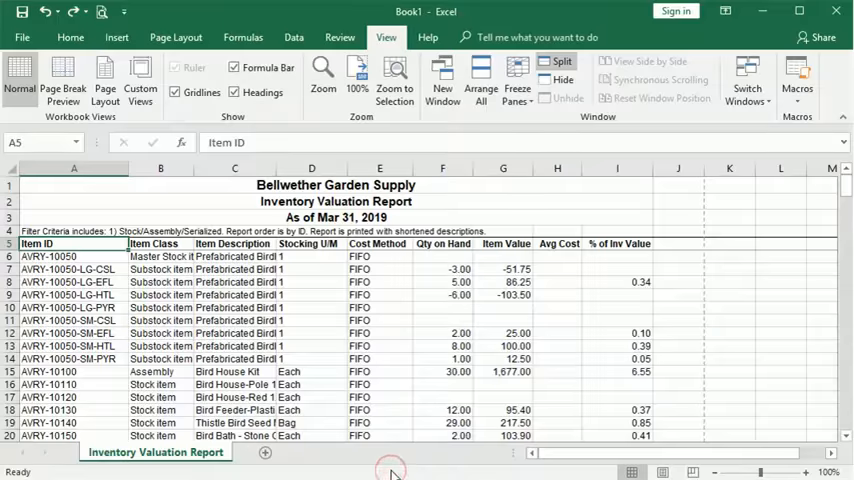
Switch the ribbon to the Page Layout tab
{"action": "left_click", "coordinate": [176, 37]}
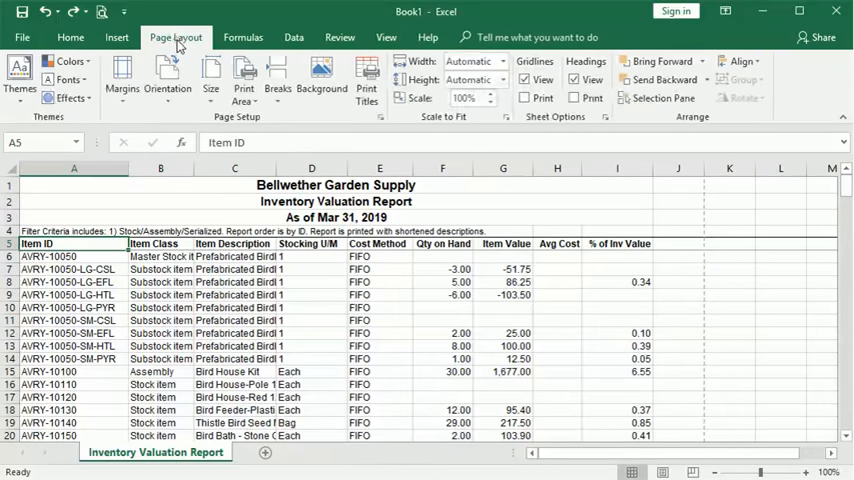
{"action": "mouse_move", "coordinate": [366, 80]}
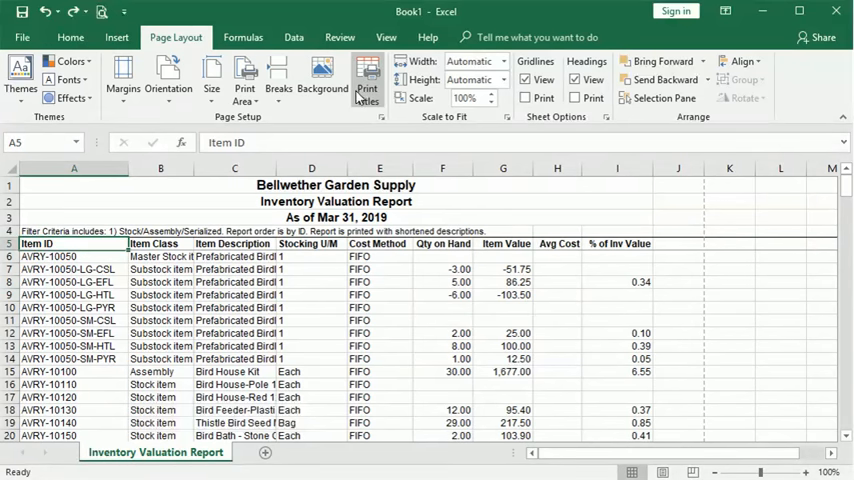
In Print Titles, set rows to repeat at top to $1:$5 and columns at left to $A:$A
{"action": "left_click", "coordinate": [367, 79]}
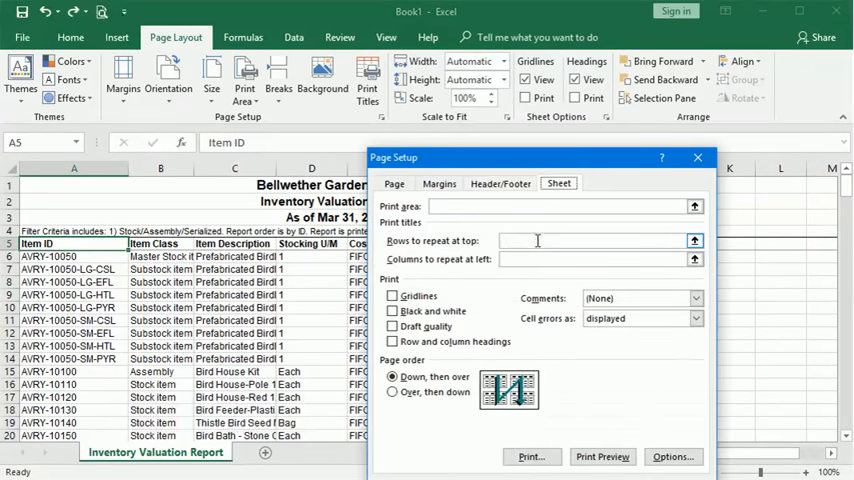
{"action": "left_click", "coordinate": [590, 240]}
{"action": "type", "text": "$1:$5"}
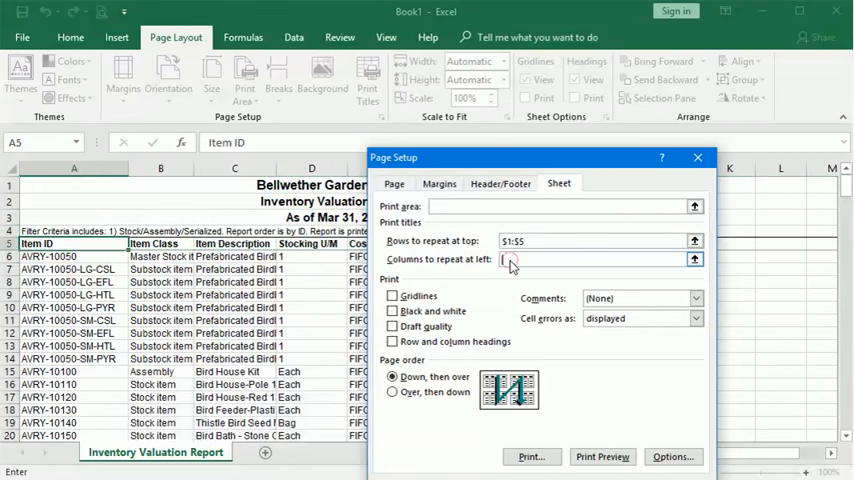
{"action": "left_click", "coordinate": [74, 167]}
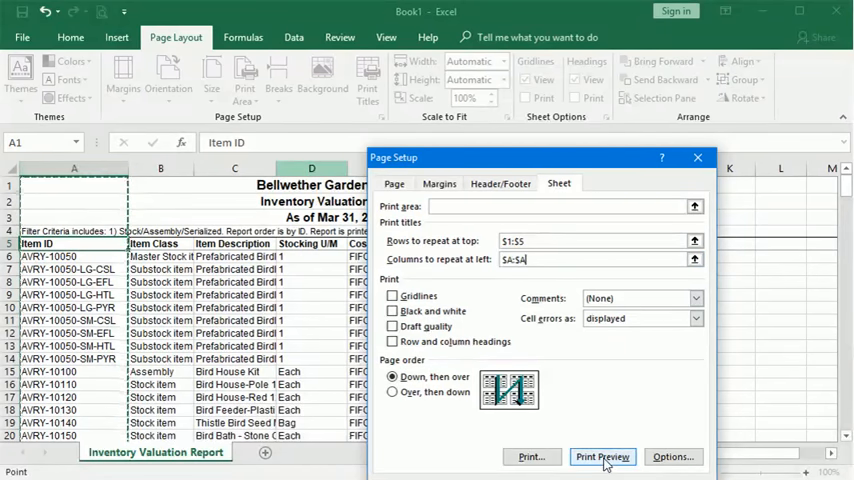
Preview the printout in Portrait orientation, then switch it back to Landscape
{"action": "left_click", "coordinate": [602, 456]}
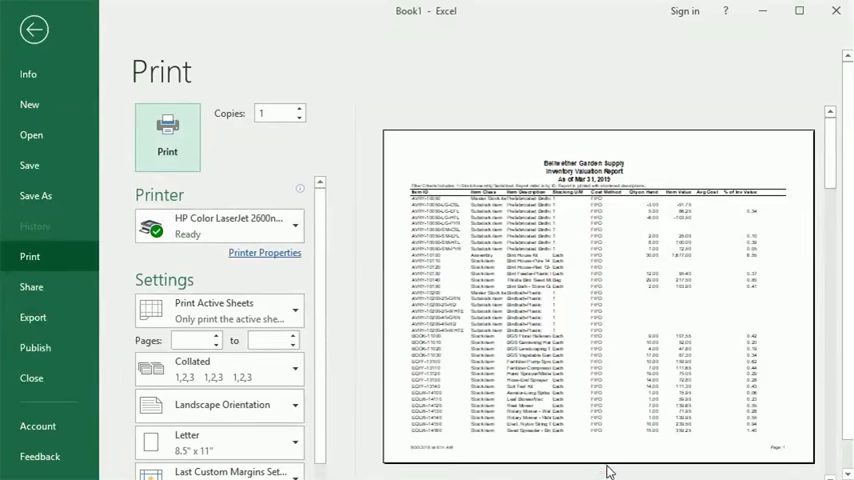
{"action": "scroll", "scroll_direction": "down", "scroll_amount": 3}
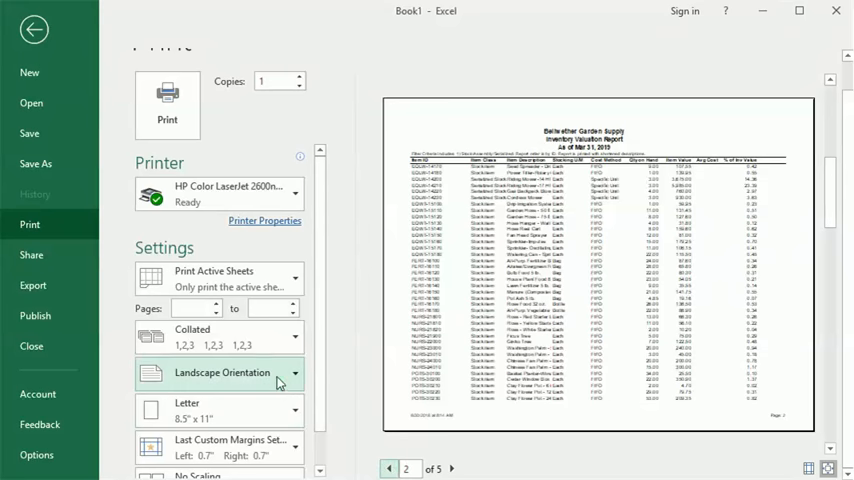
{"action": "left_click", "coordinate": [218, 373]}
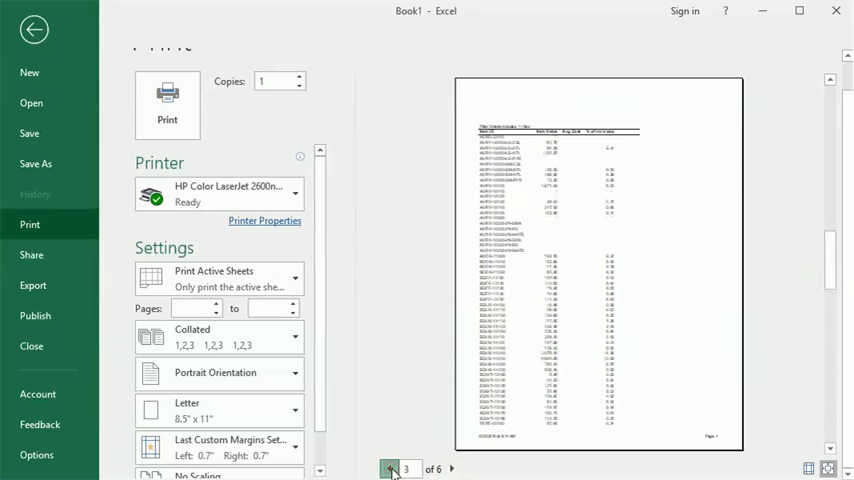
{"action": "left_click", "coordinate": [219, 373]}
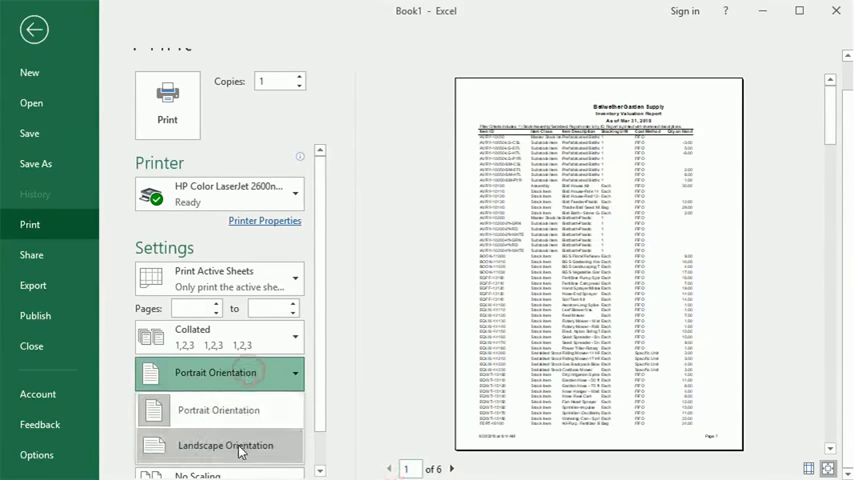
{"action": "left_click", "coordinate": [235, 446]}
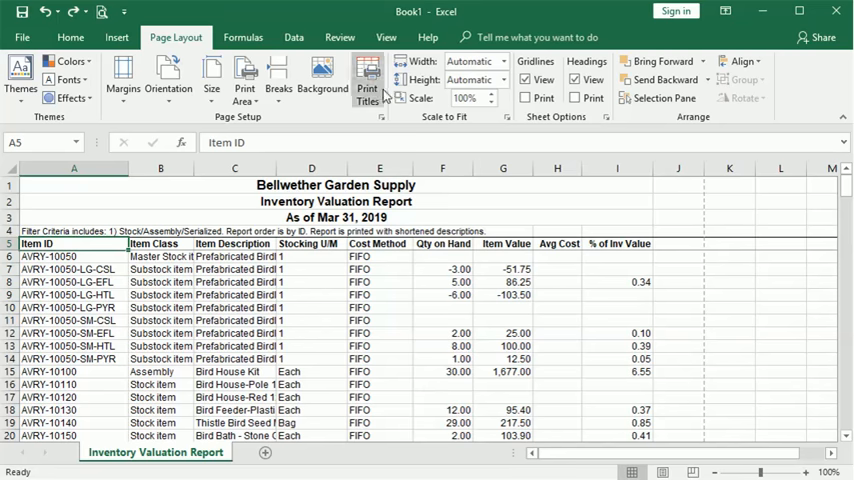
{"action": "left_click", "coordinate": [367, 79]}
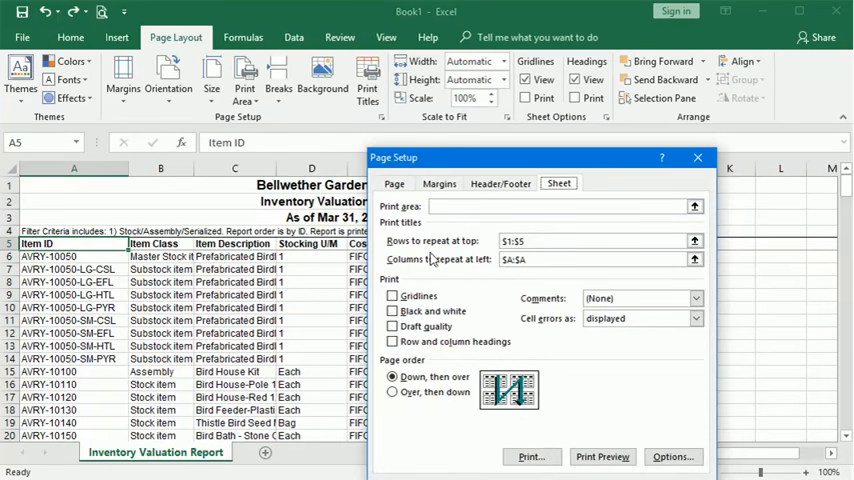
{"action": "mouse_move", "coordinate": [627, 441]}
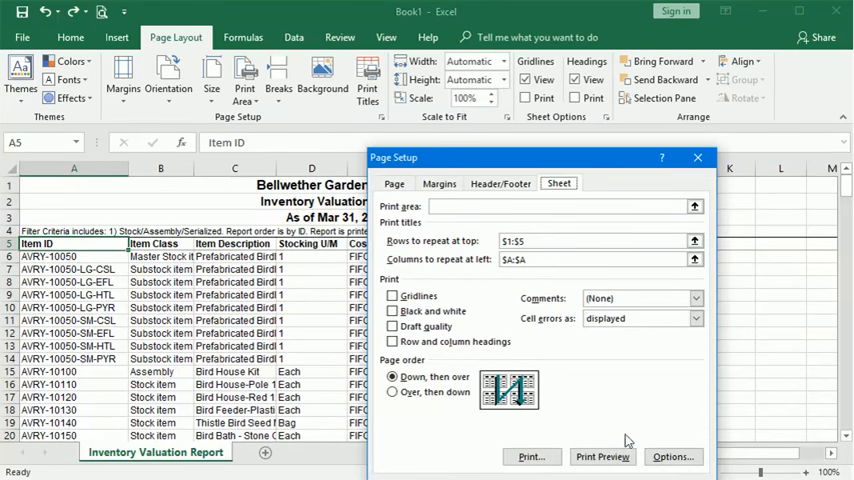
{"action": "left_click", "coordinate": [697, 157]}
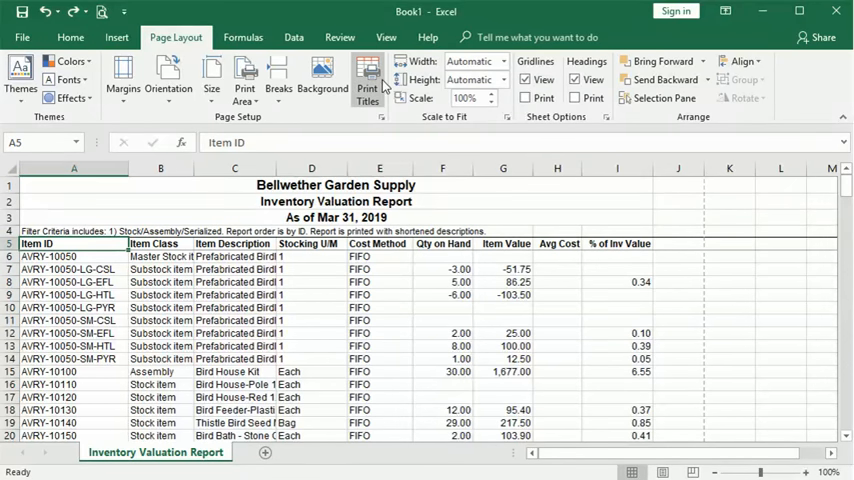
{"action": "left_click", "coordinate": [367, 79]}
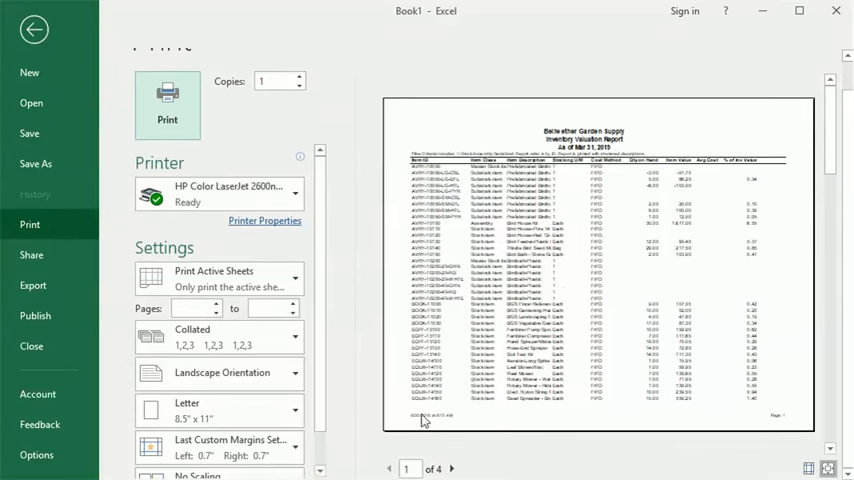
Page forward through the landscape preview to page 4 of 4
{"action": "left_click", "coordinate": [452, 468]}
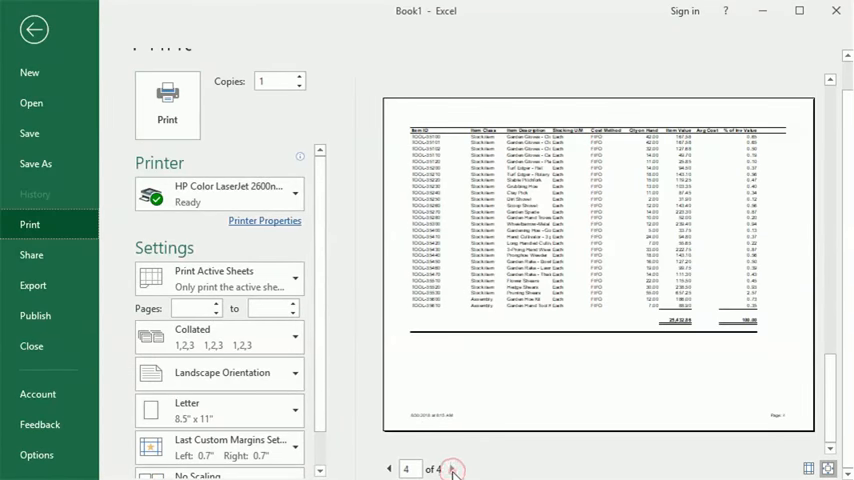
{"action": "left_click", "coordinate": [389, 469]}
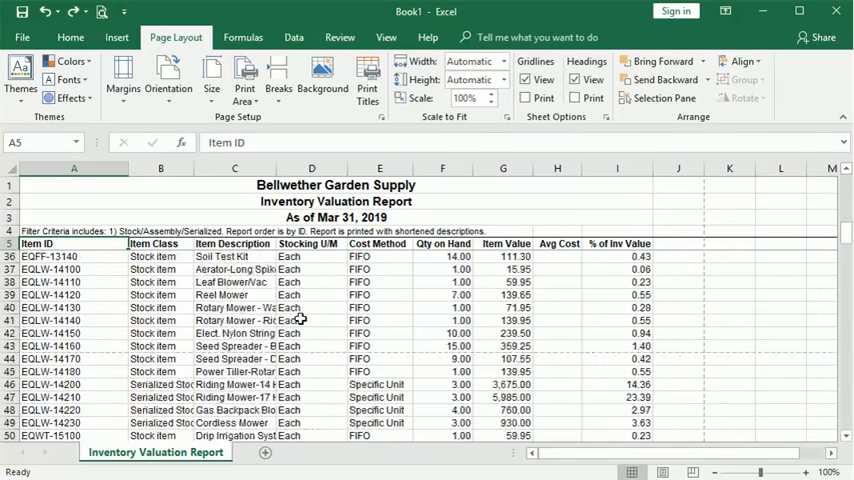
Scroll the worksheet up to the top and back down, with headers still frozen
{"action": "scroll", "scroll_direction": "up", "scroll_amount": 3}
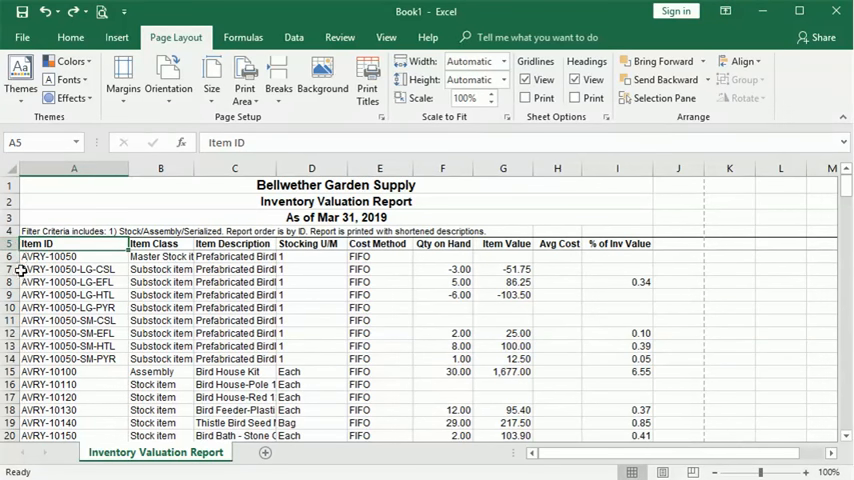
{"action": "scroll", "scroll_direction": "down", "scroll_amount": 3}
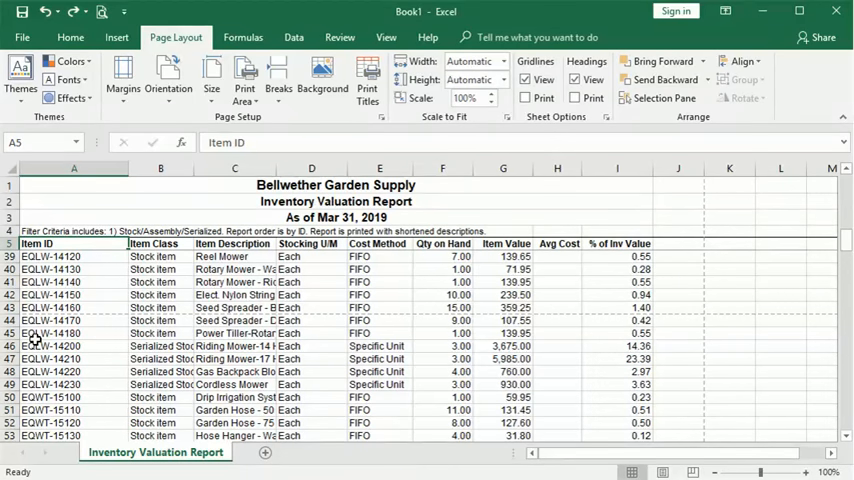
{"action": "mouse_move", "coordinate": [322, 75]}
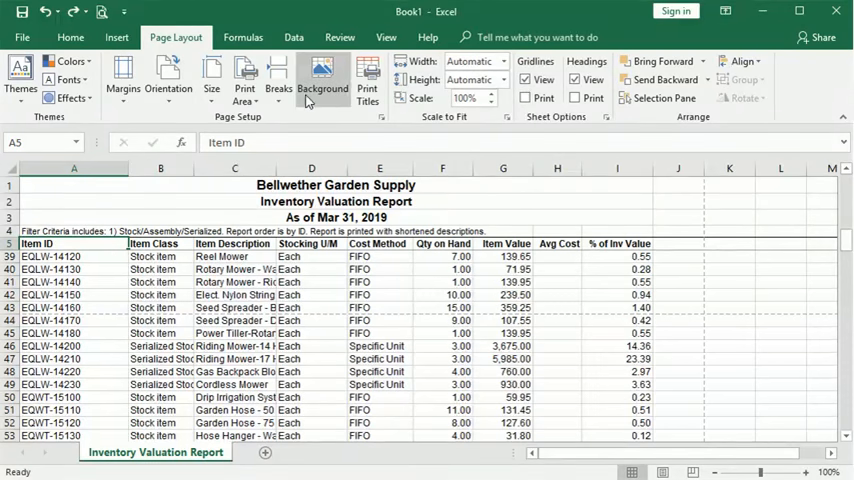